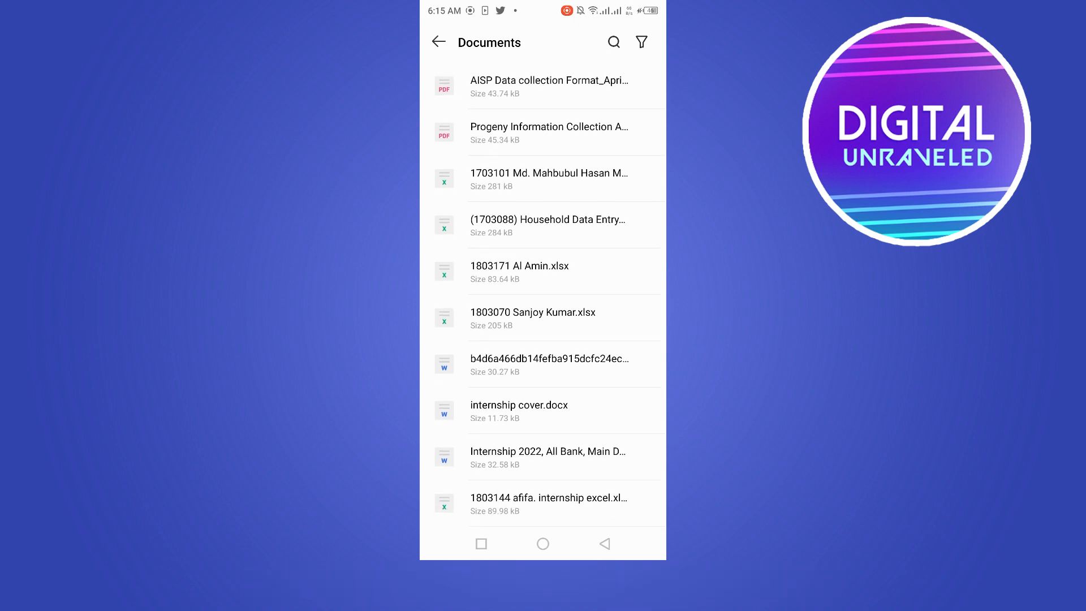
Step: Scroll the Documents list and tap the 1703101 .xlsx file to get the Open with choices
scroll("down", 3)
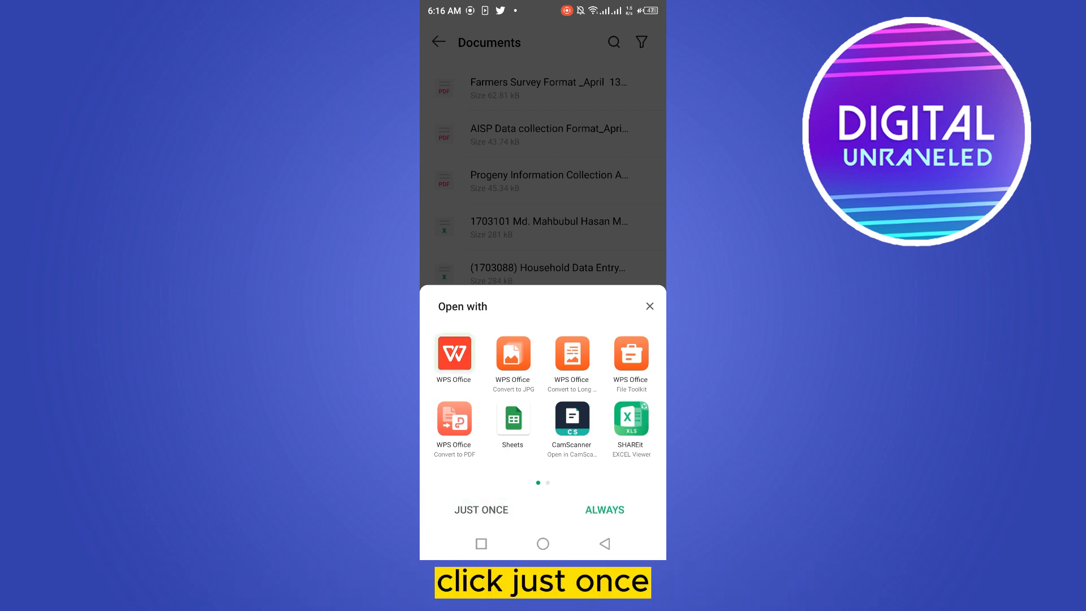
left_click(481, 509)
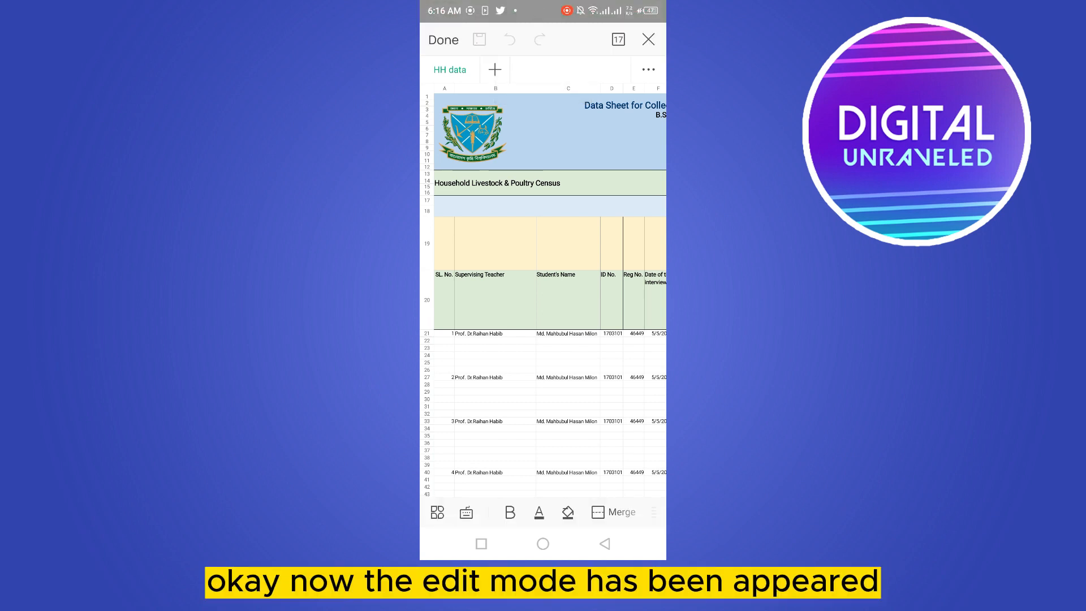
Step: Scroll the HH data sheet right to bring the header text box into view
scroll("right", 3)
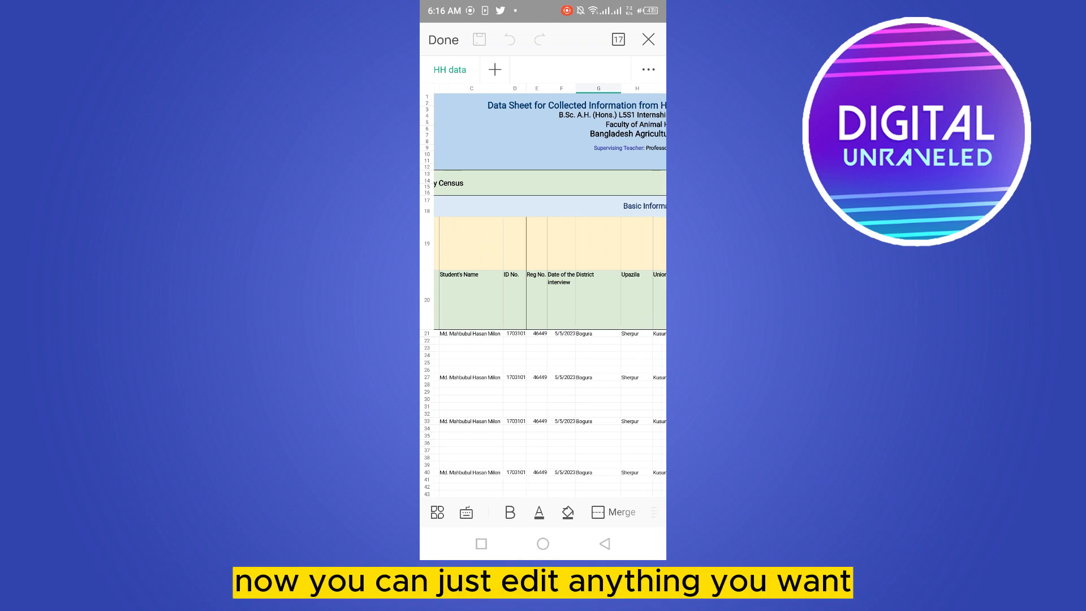
scroll("right", 3)
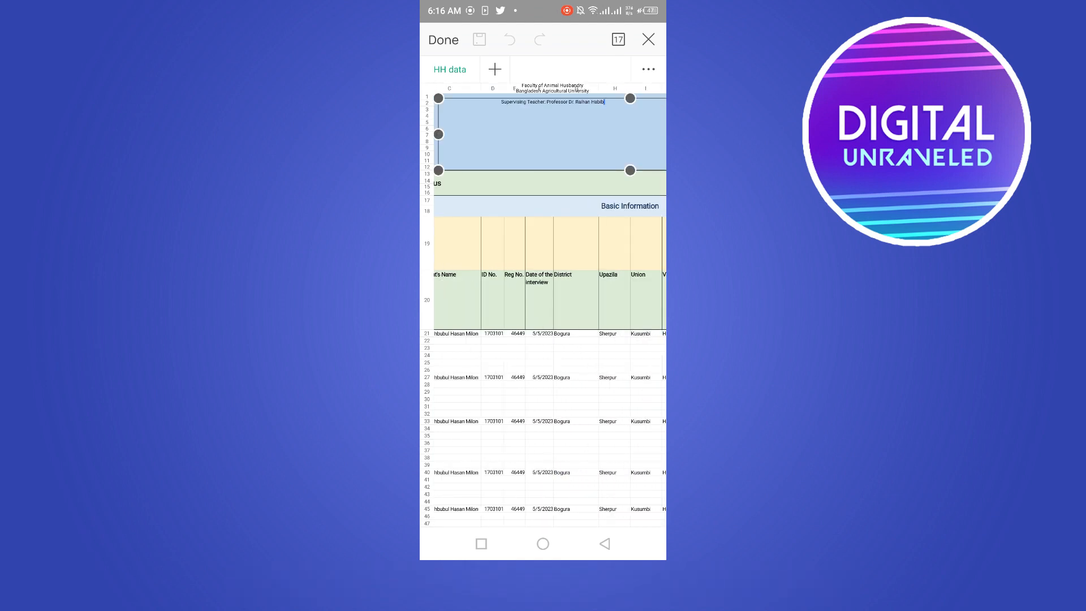
Step: Edit the header title text and save the spreadsheet
left_click(549, 102)
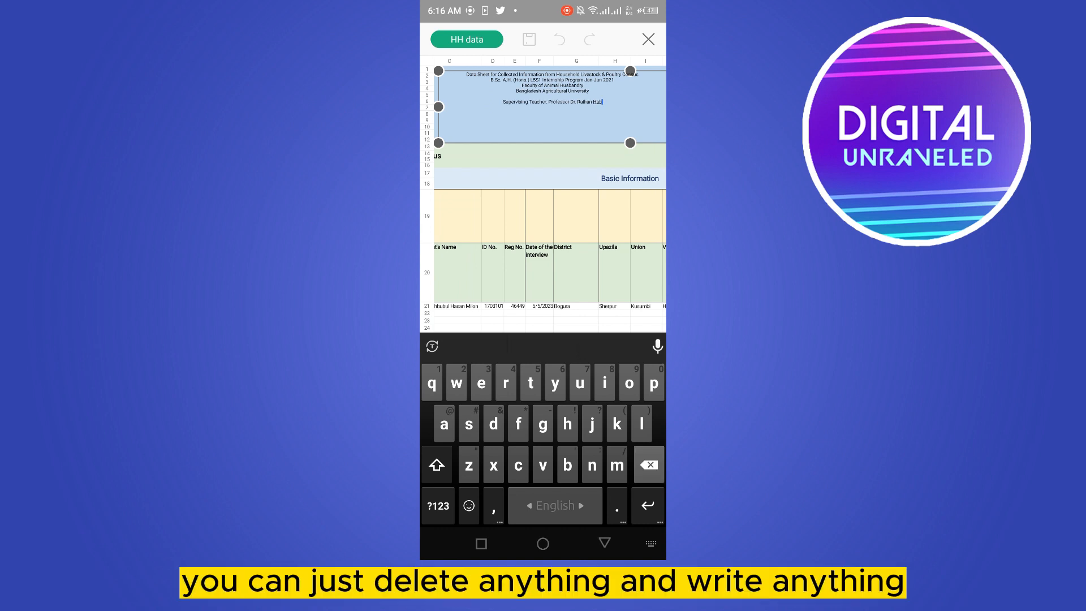
left_click(566, 423)
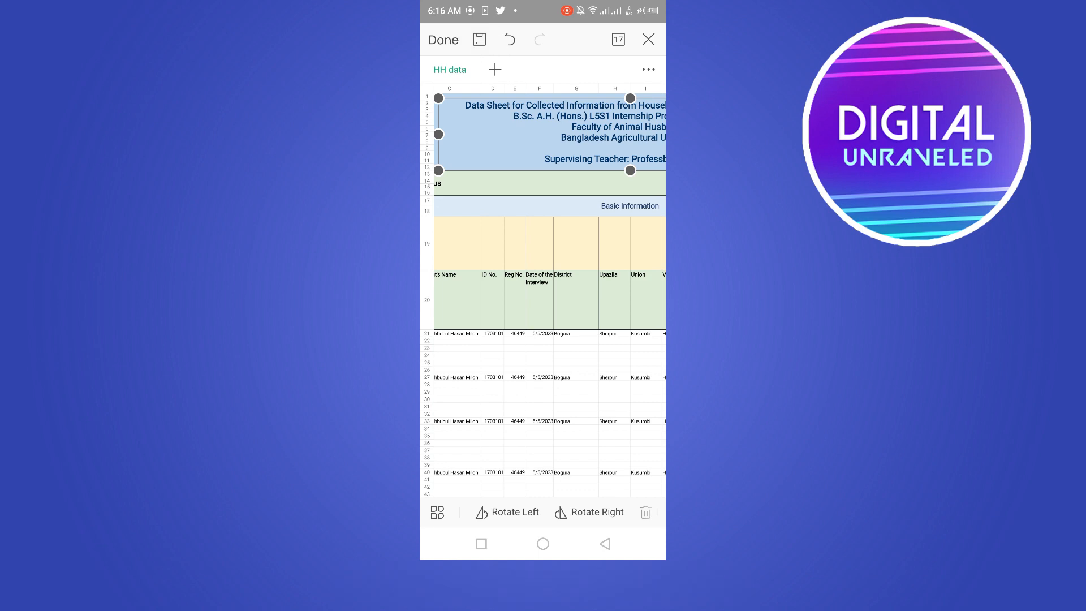
left_click(478, 40)
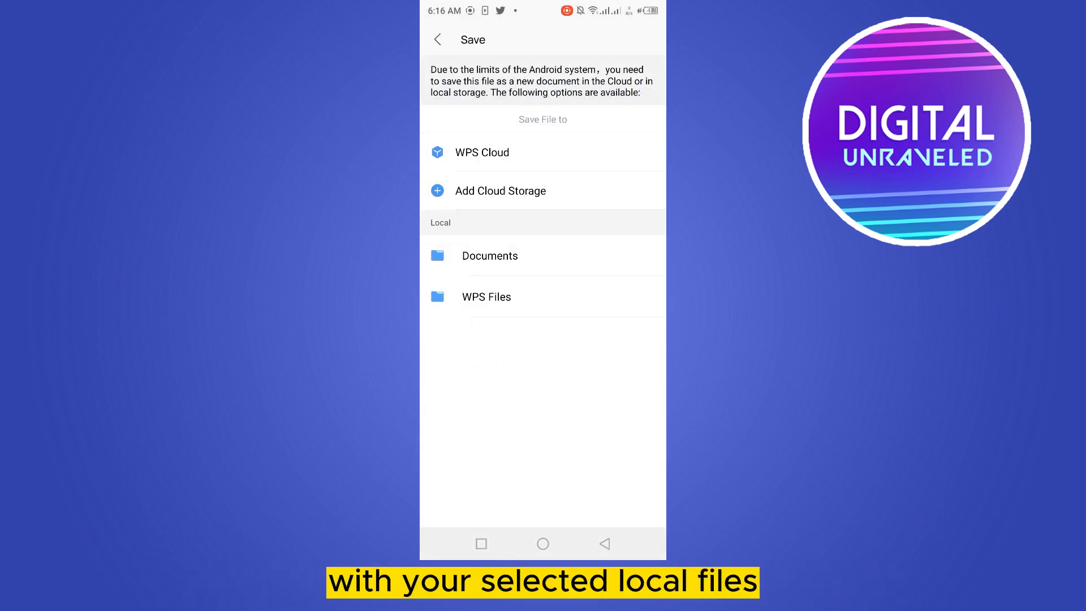
Step: Choose local Documents storage so the .xlsx filename and Save button appear
left_click(490, 255)
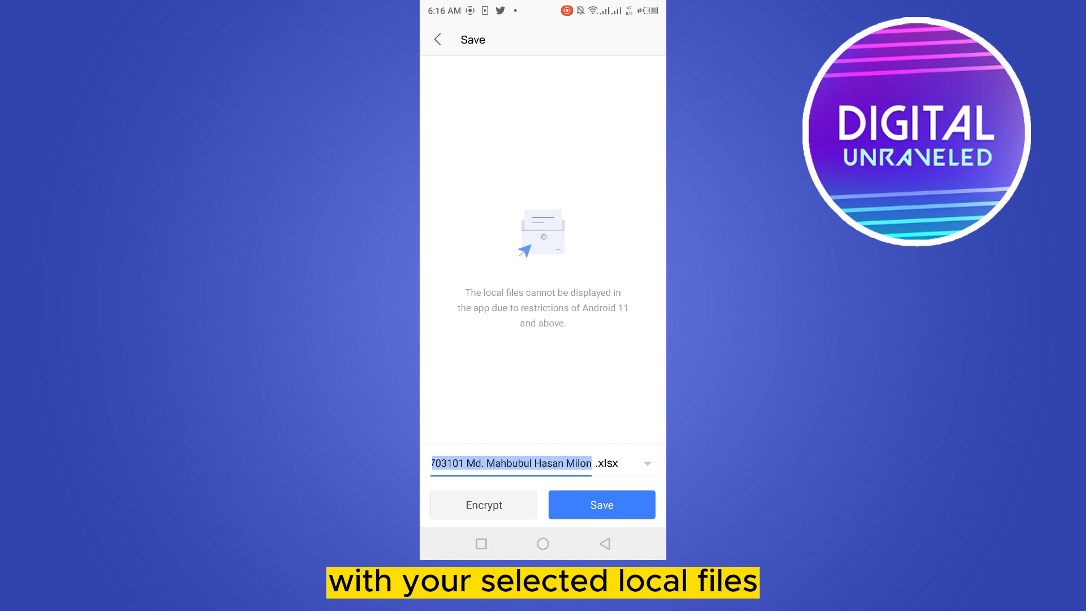